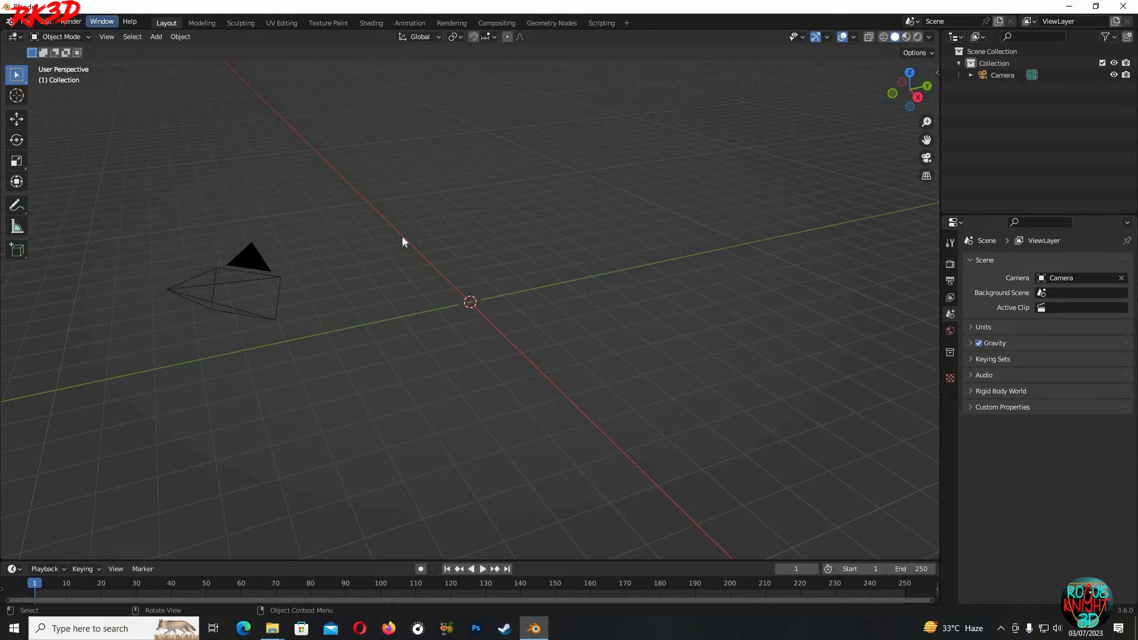
Step: Add a plane to the empty scene and scale it to about 5 units
left_click(155, 36)
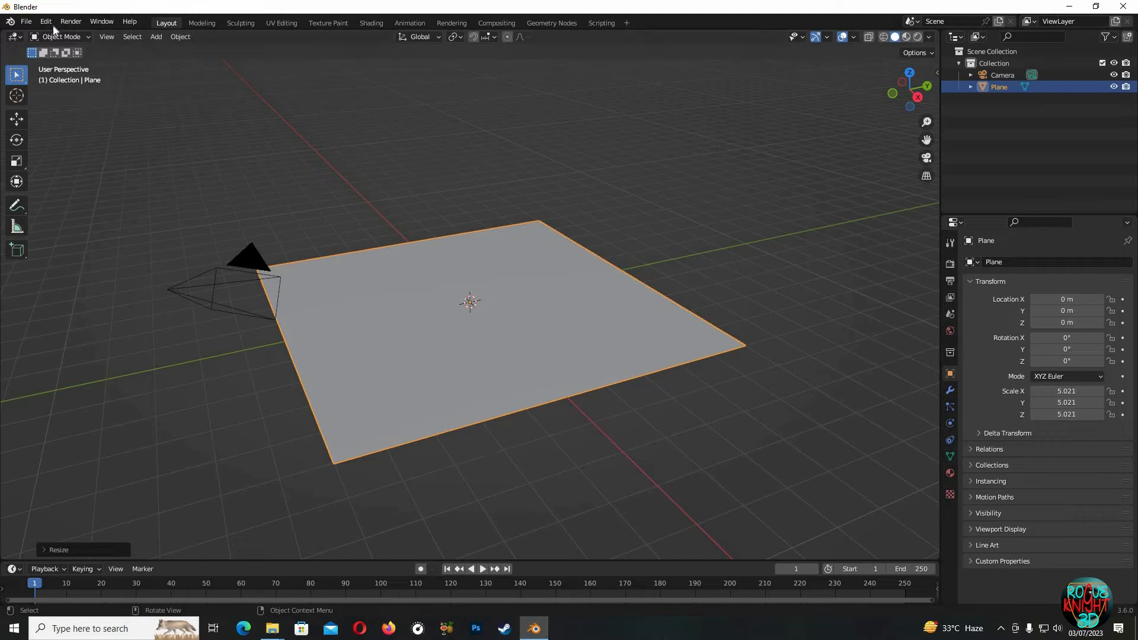
left_click(46, 21)
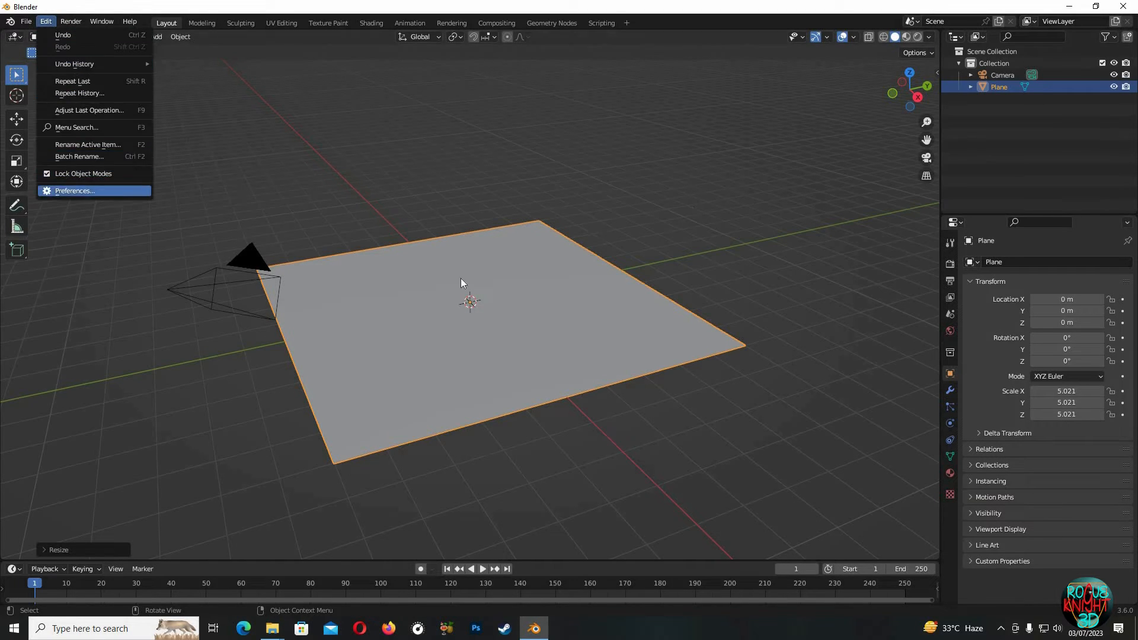
Step: Enable the Object: Real Snow add-on found by searching 'rea', and close Preferences
left_click(74, 190)
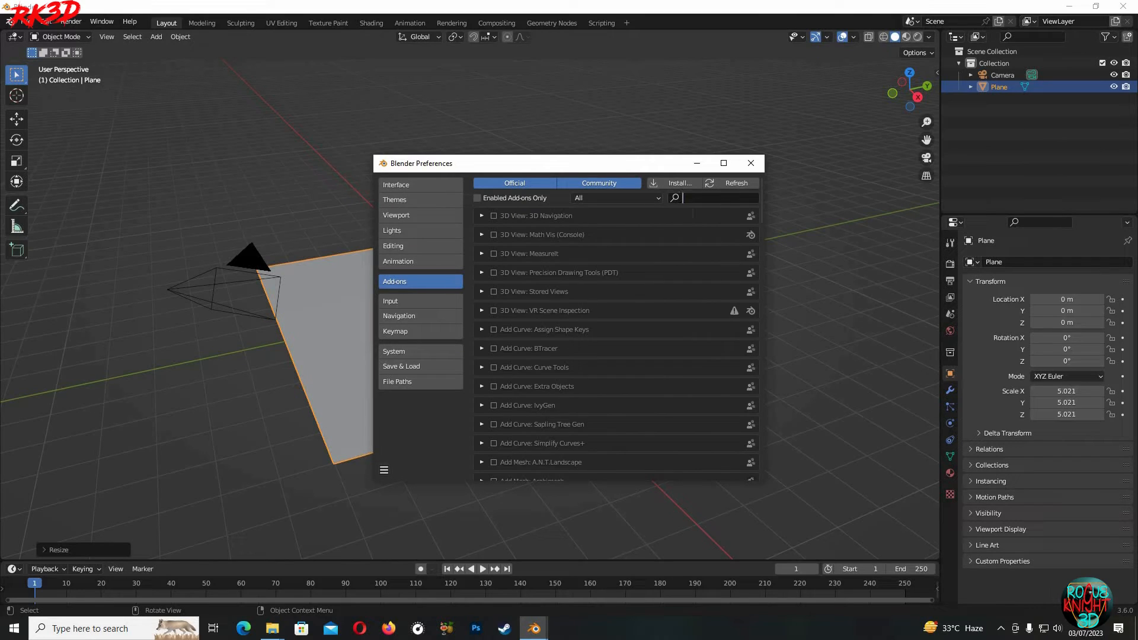
type("rea")
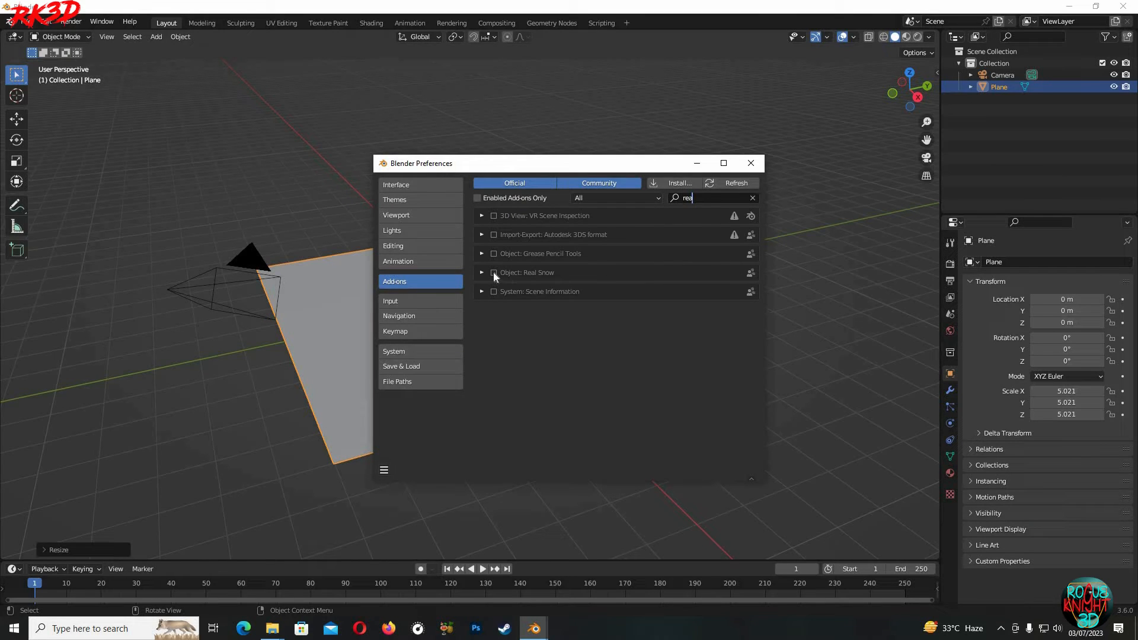
left_click(493, 272)
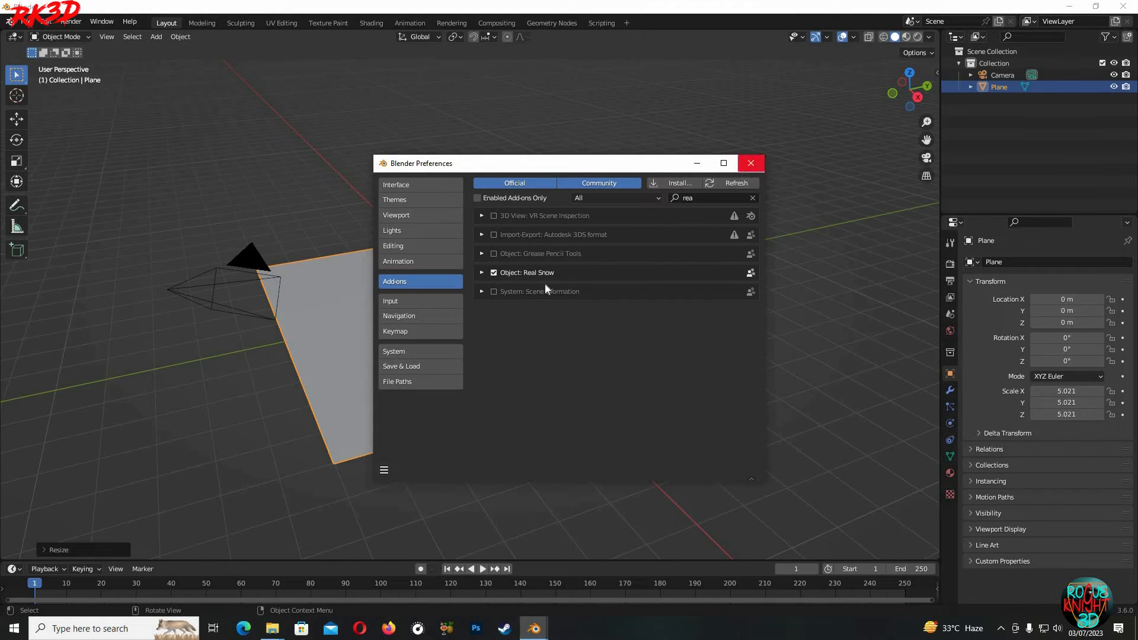
left_click(750, 163)
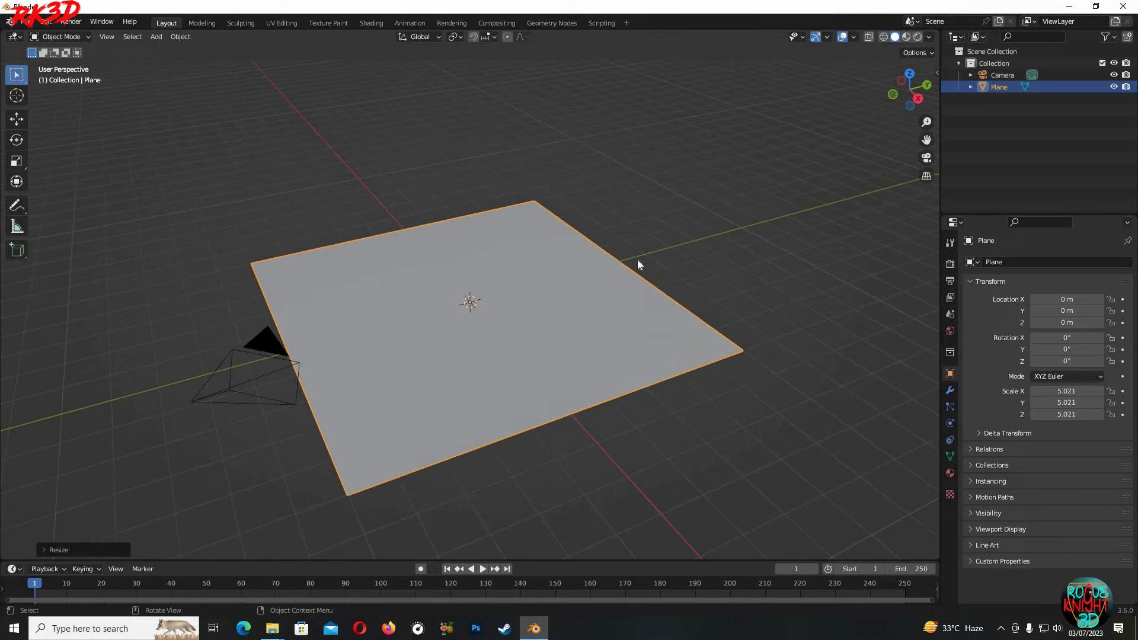
Step: Show the Real Snow tab in the N sidebar with the plane selected
left_click(824, 166)
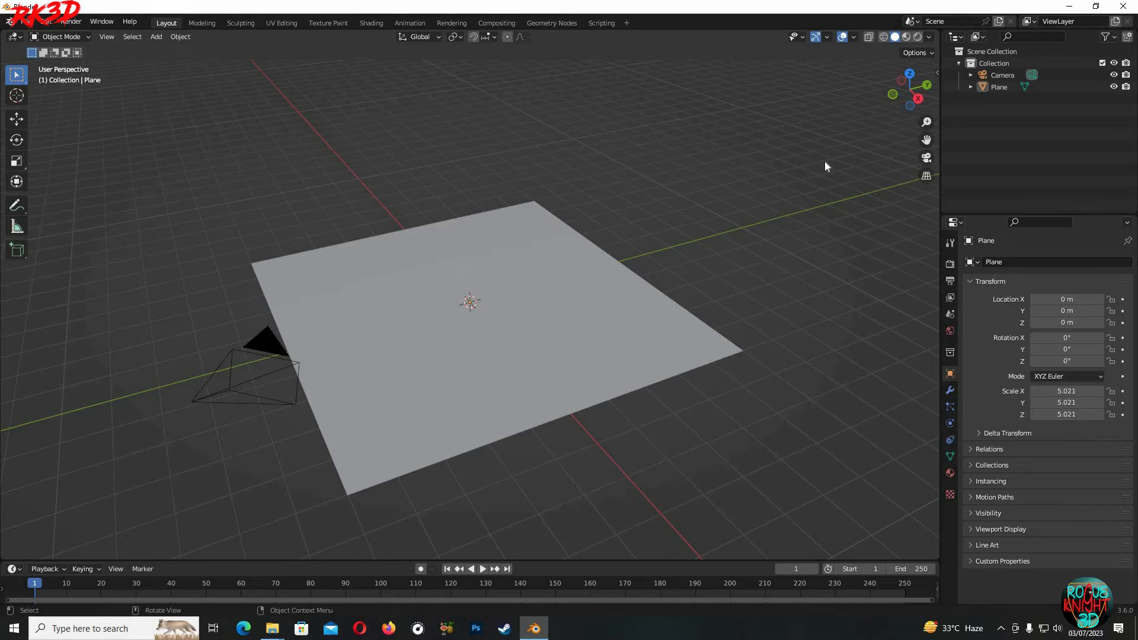
key("n")
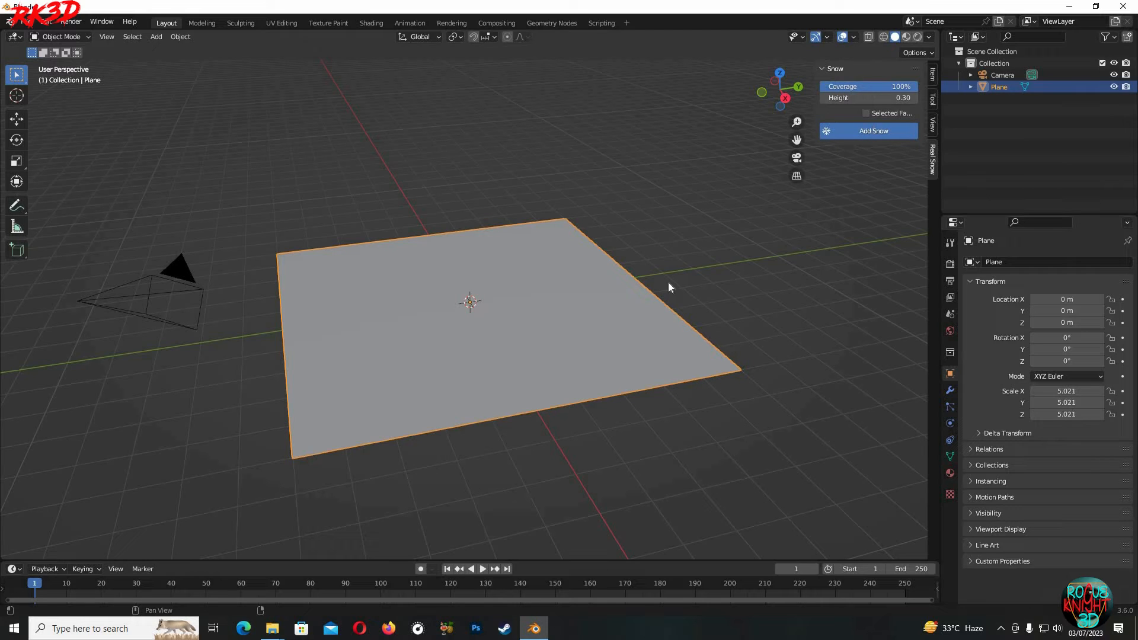
mouse_move(661, 305)
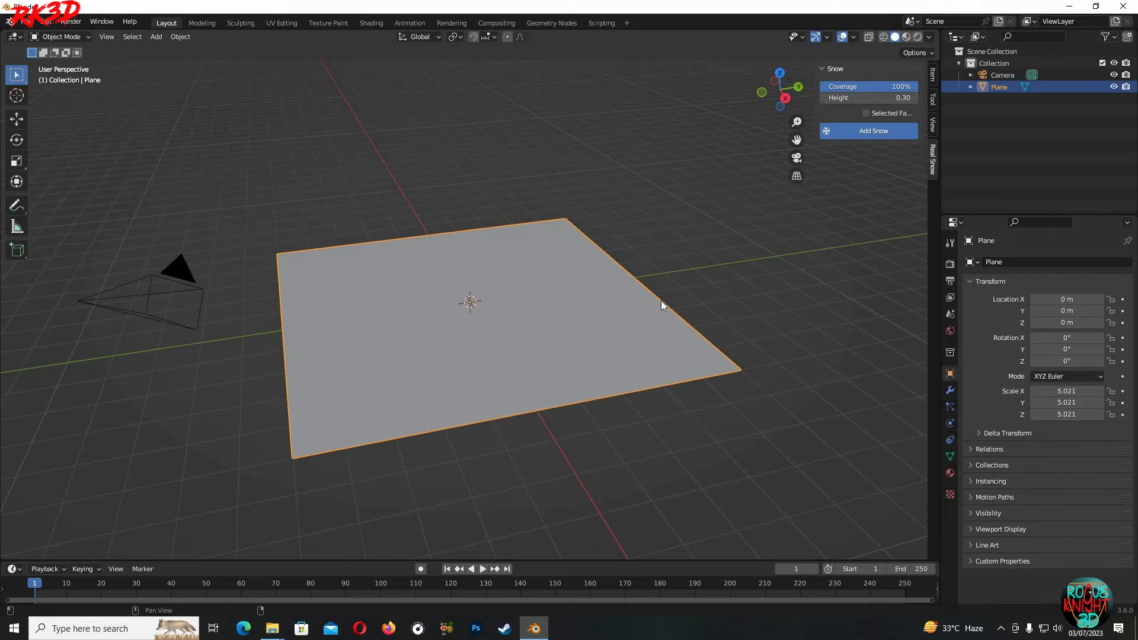
Step: Test snow on the plane at 71% coverage and 0.25 height, then undo it
left_click(874, 131)
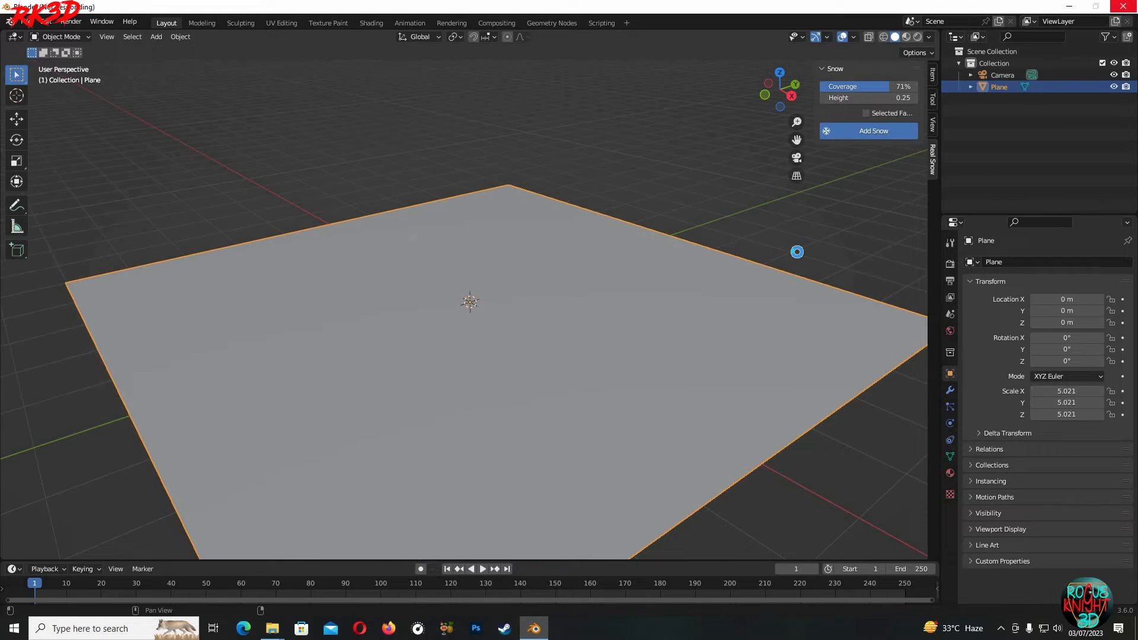
left_click(873, 130)
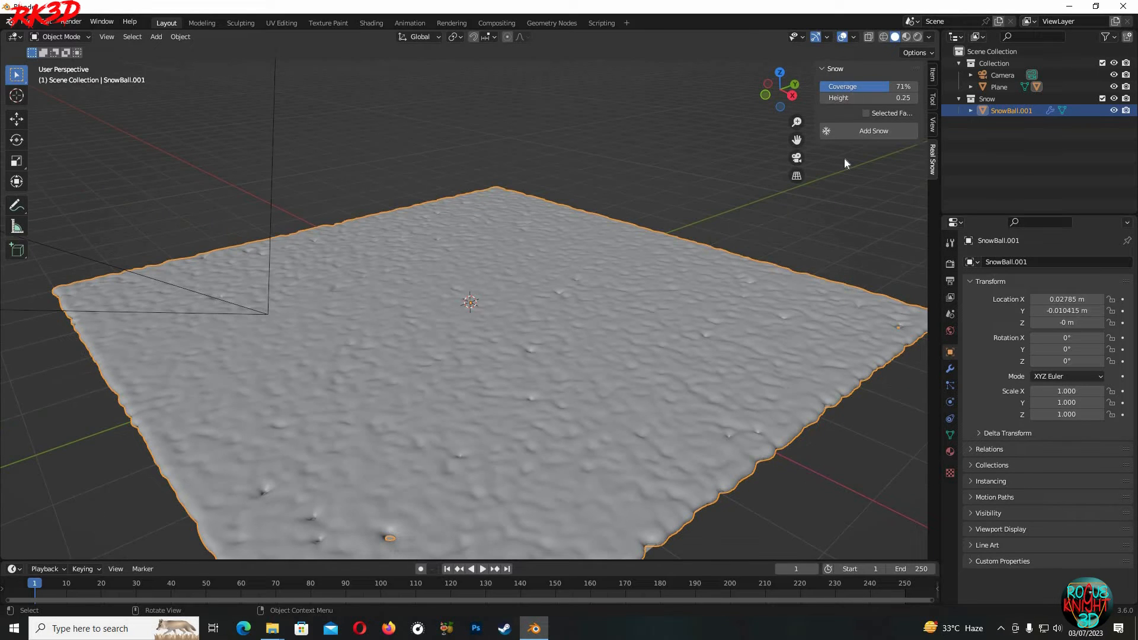
left_click(1000, 86)
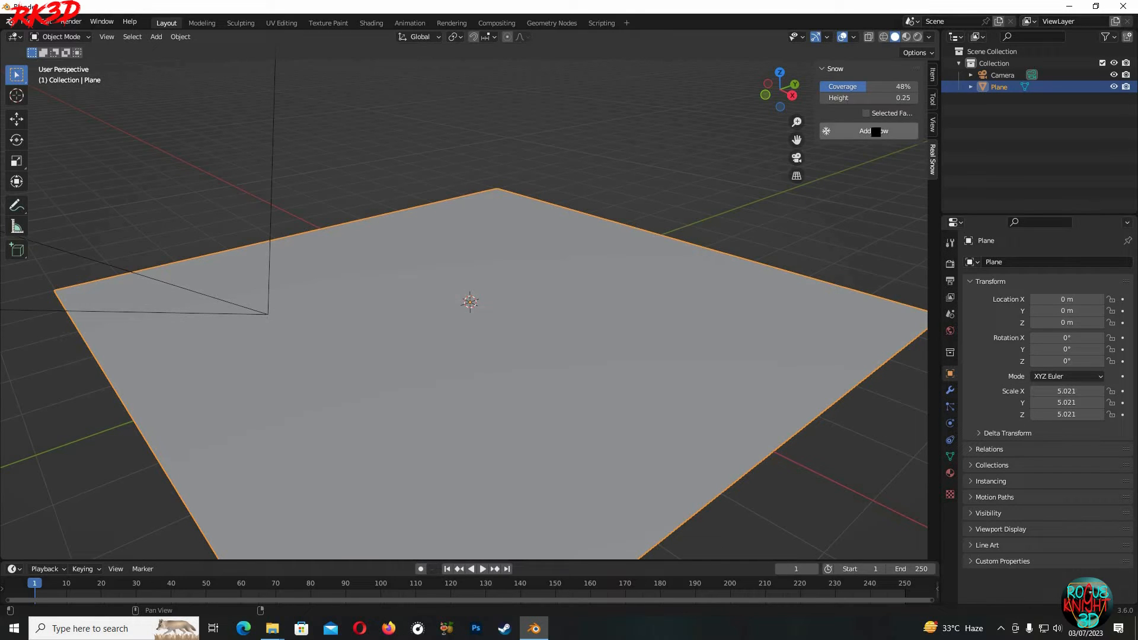
left_click(873, 131)
type("100")
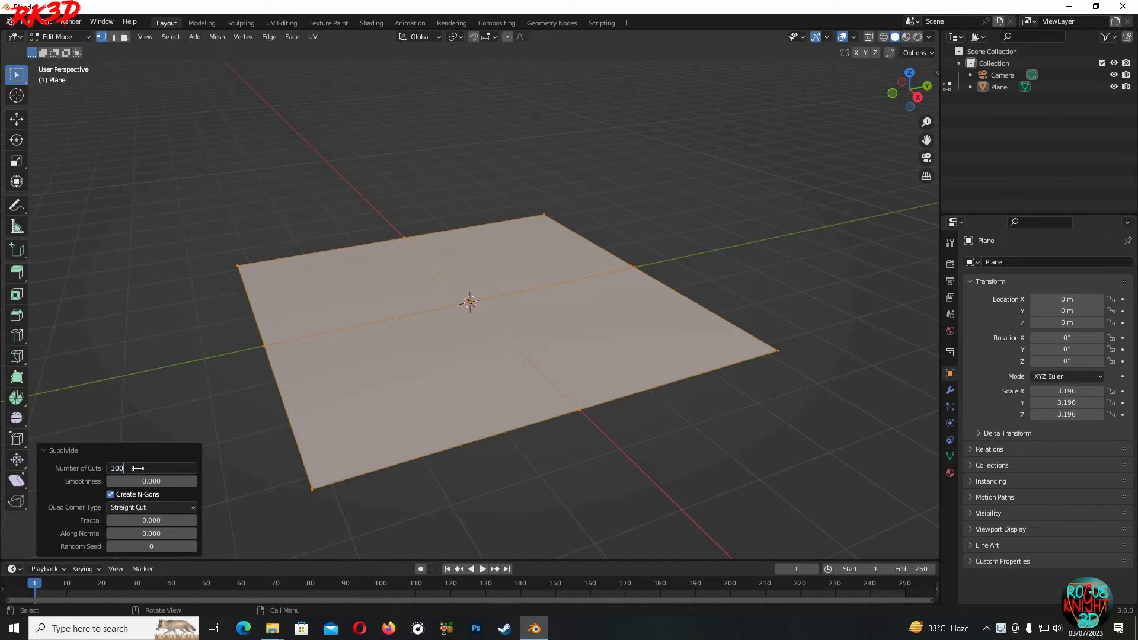
Step: Subdivide the plane's mesh in Edit Mode with 100 cuts
key("Return")
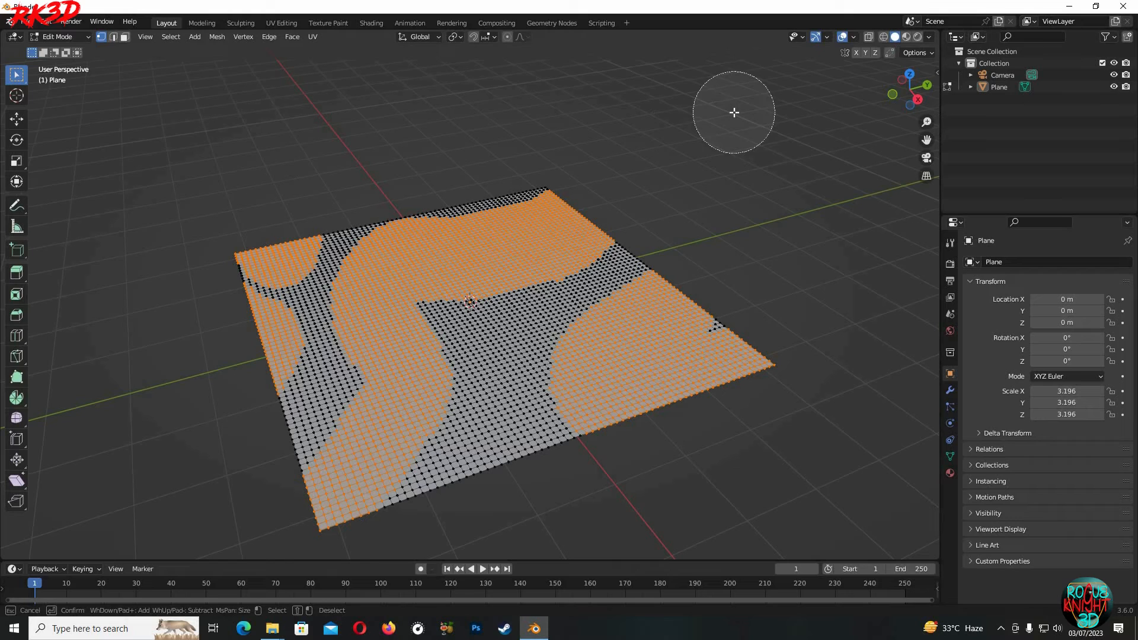
Step: Circle-select winding face patches on the grid and show the transform sidebar
key("n")
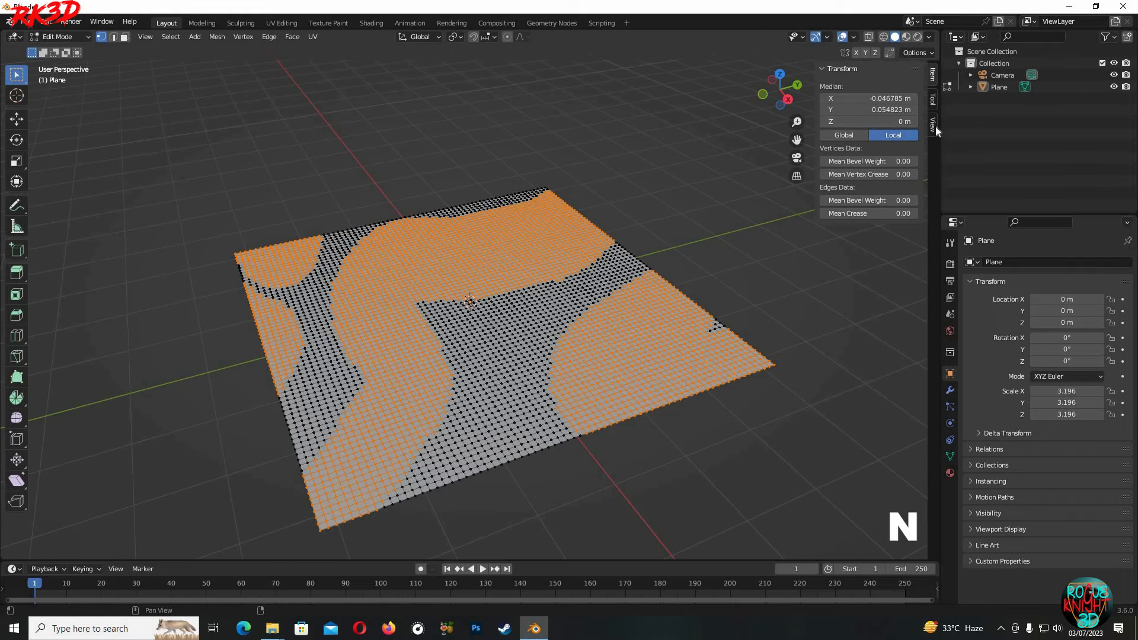
mouse_move(936, 158)
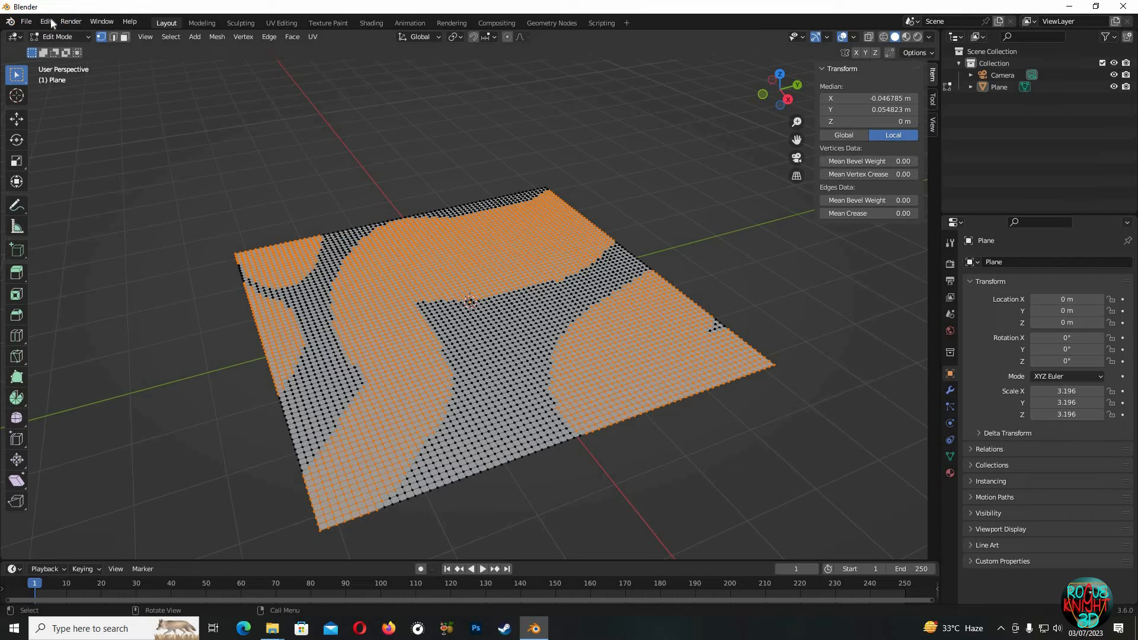
Step: Check the Real Snow add-on under 'rea' in Preferences, then return to Object Mode
left_click(45, 22)
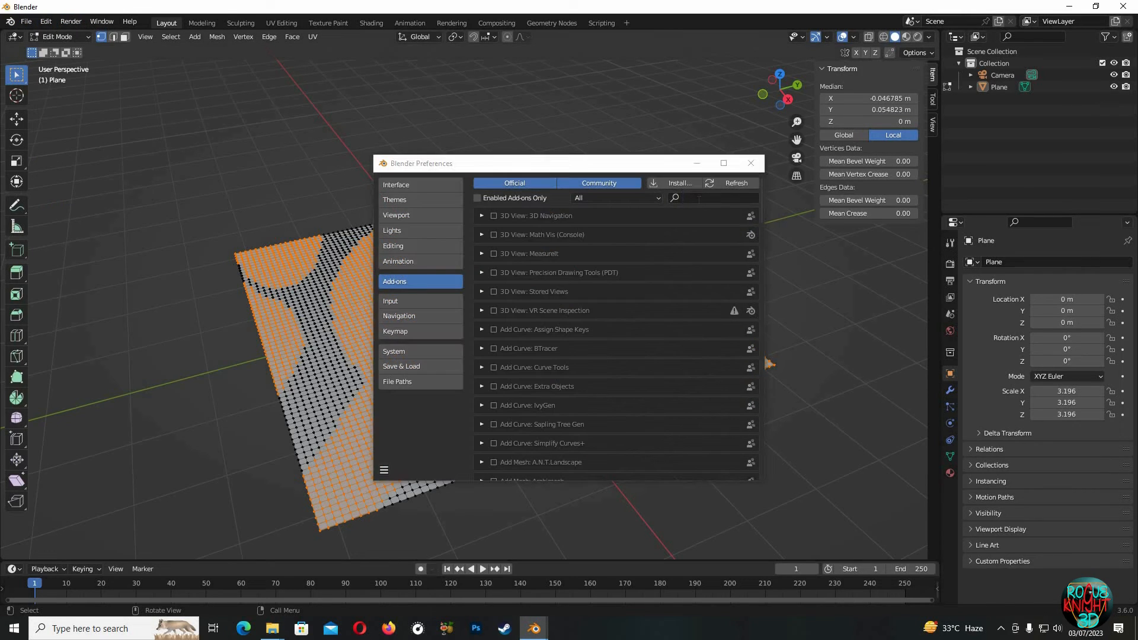
type("rea")
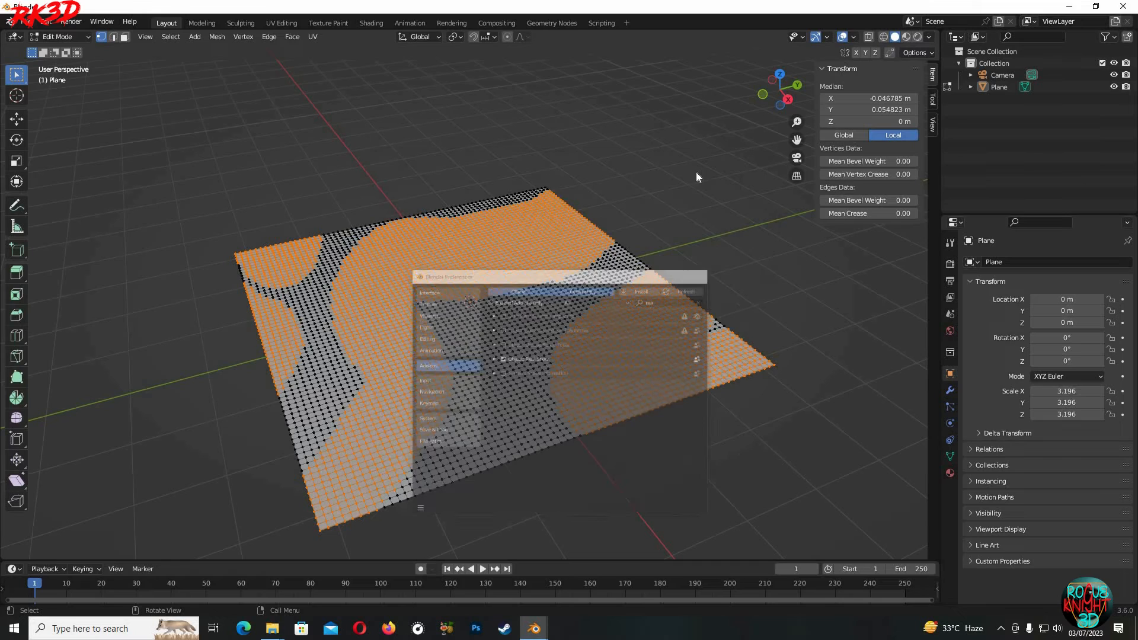
key("Tab")
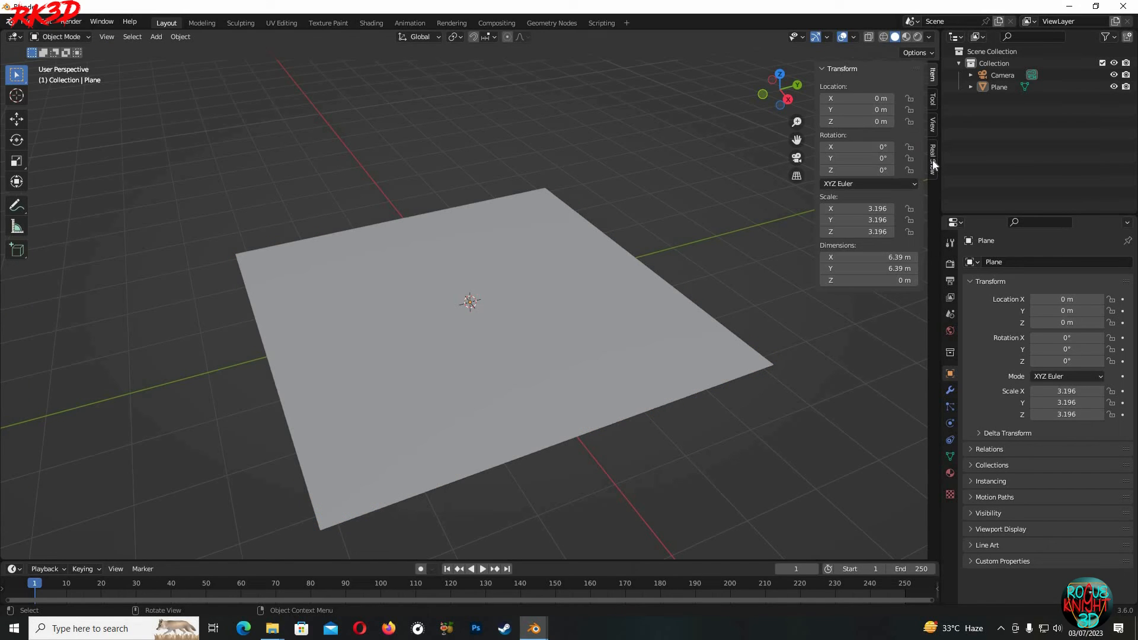
Step: Generate snow limited to the selected faces at 71% coverage
left_click(933, 158)
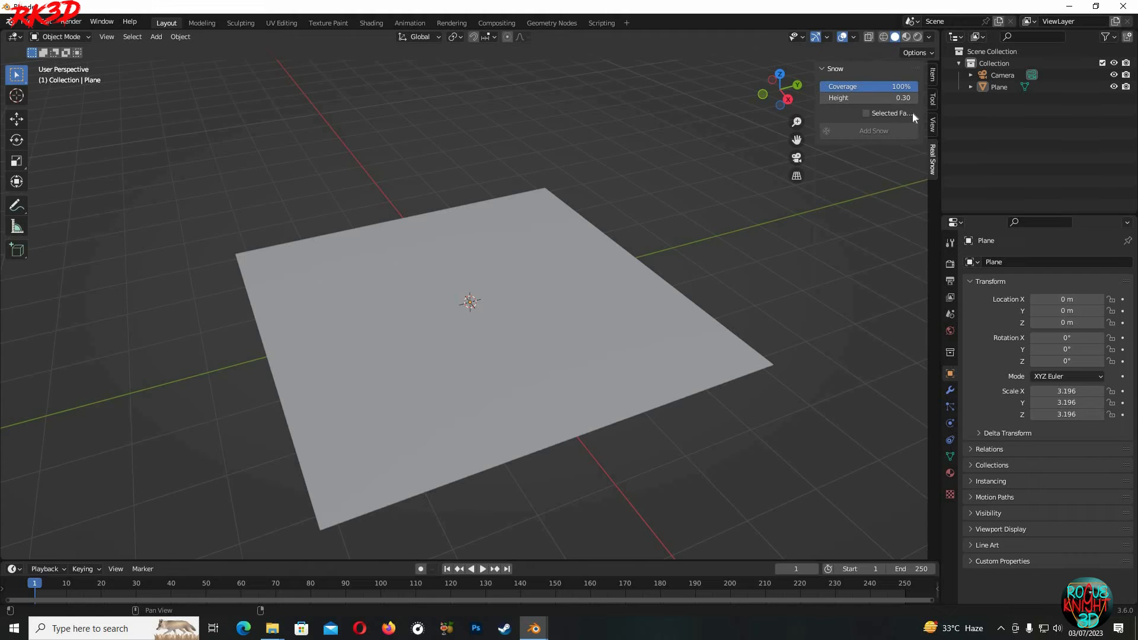
mouse_move(893, 124)
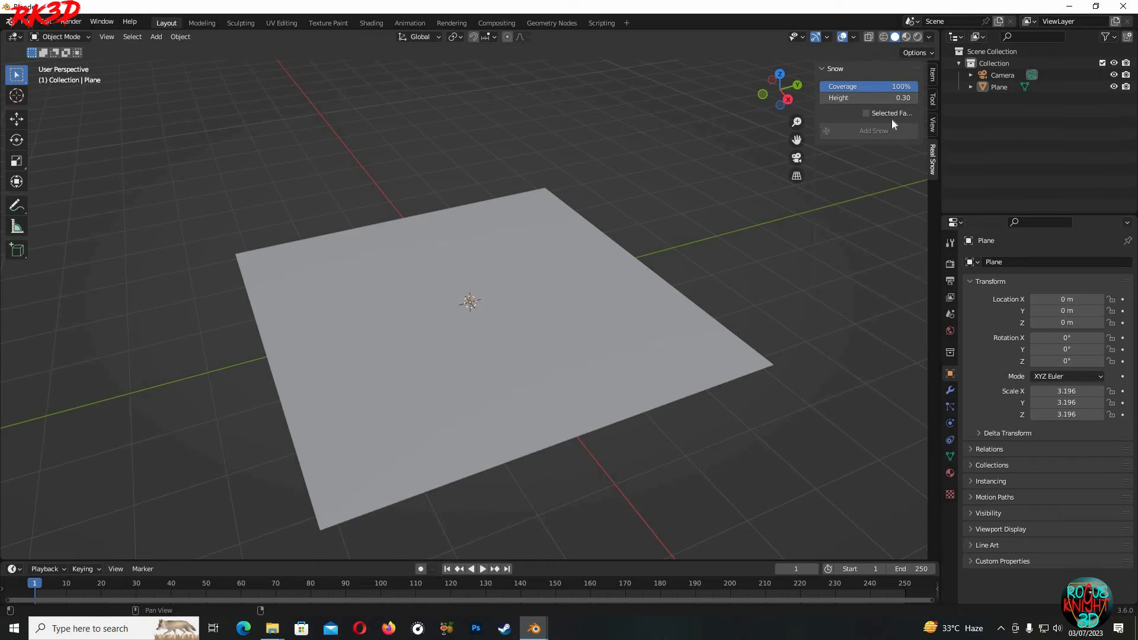
left_click(865, 113)
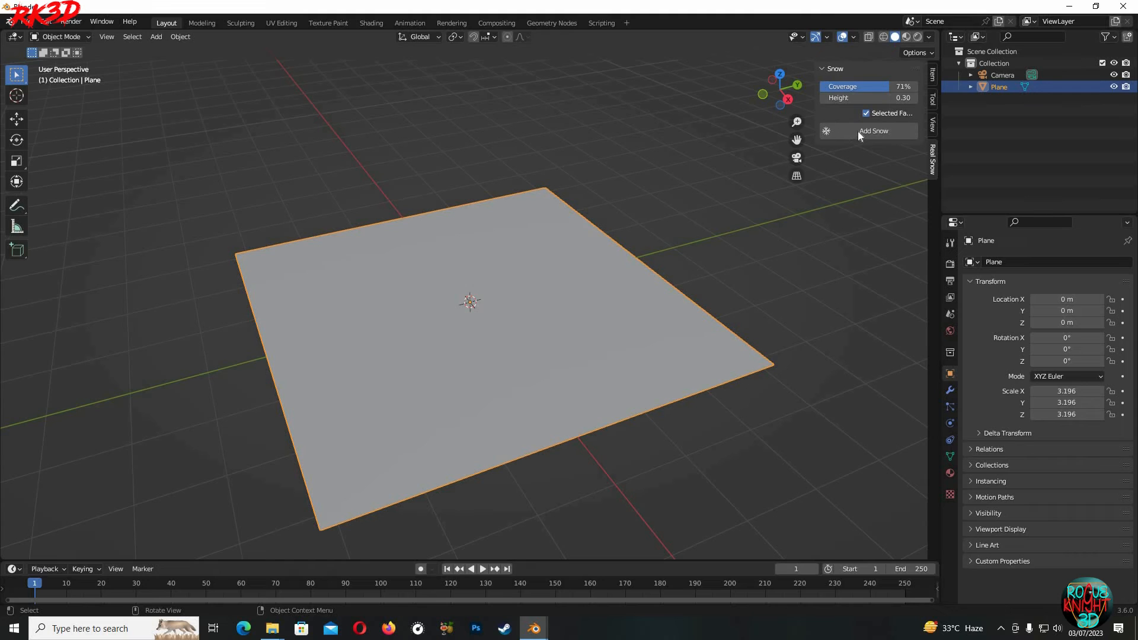
left_click(873, 130)
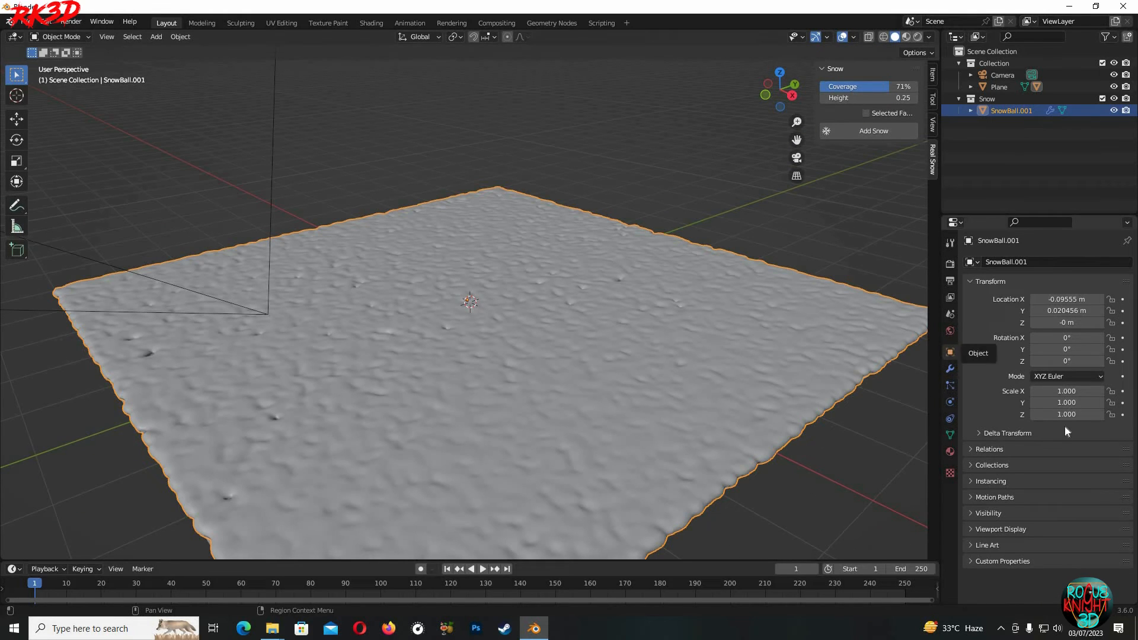
Step: Set a 4k SceneSkies sky sample for a mountain backdrop in World properties
left_click(950, 330)
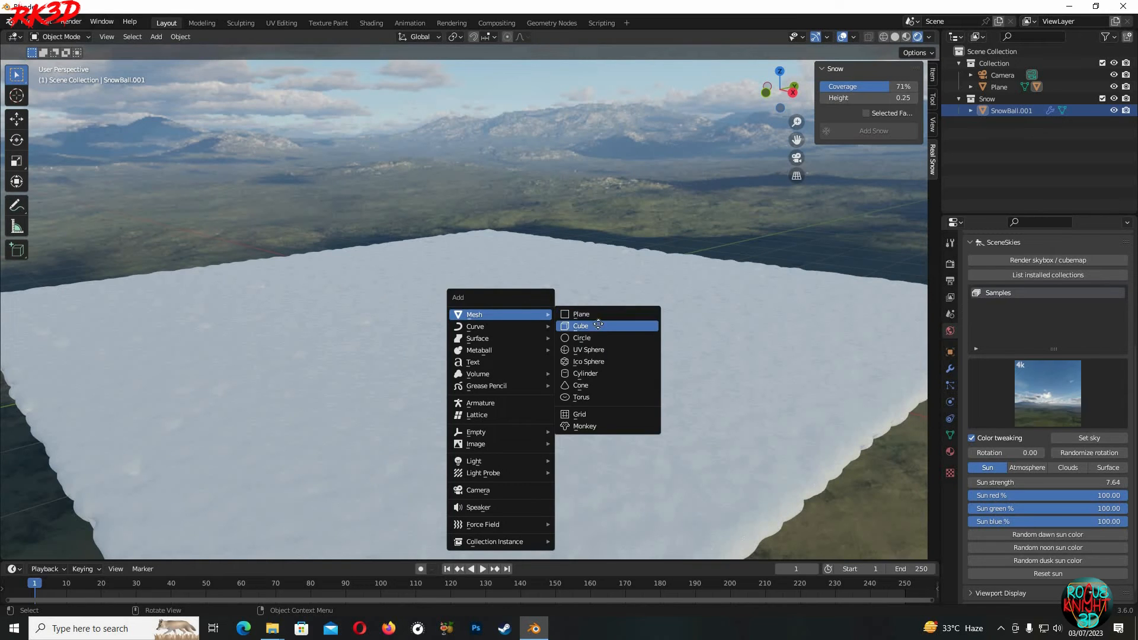
Step: Add a flattened cube and generate snow over its top at 66% coverage
left_click(580, 325)
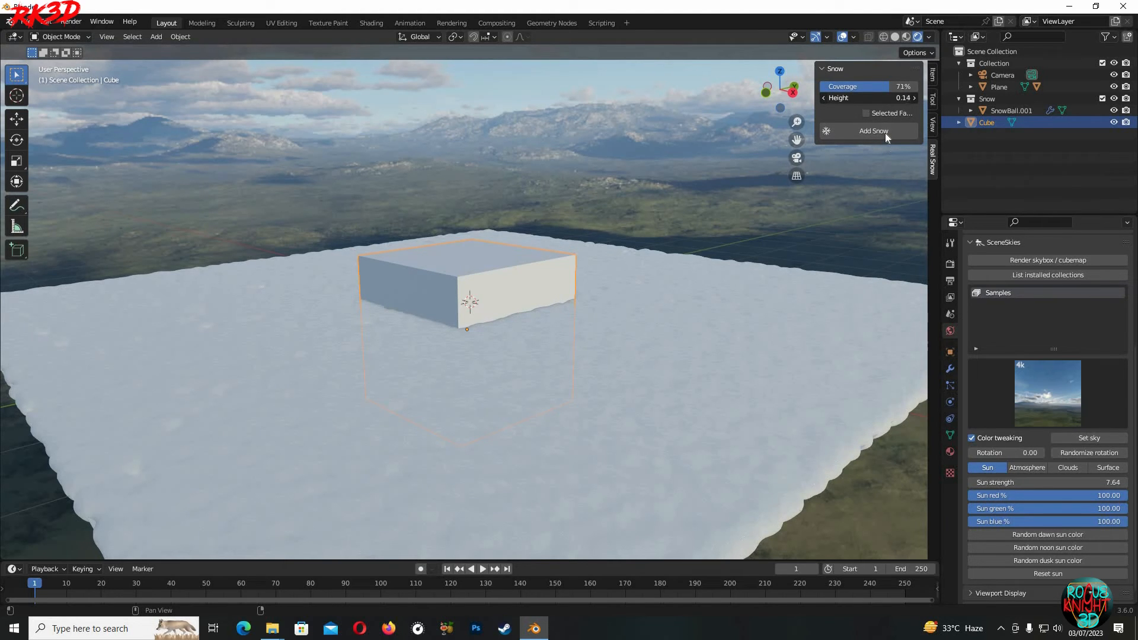
left_click(873, 130)
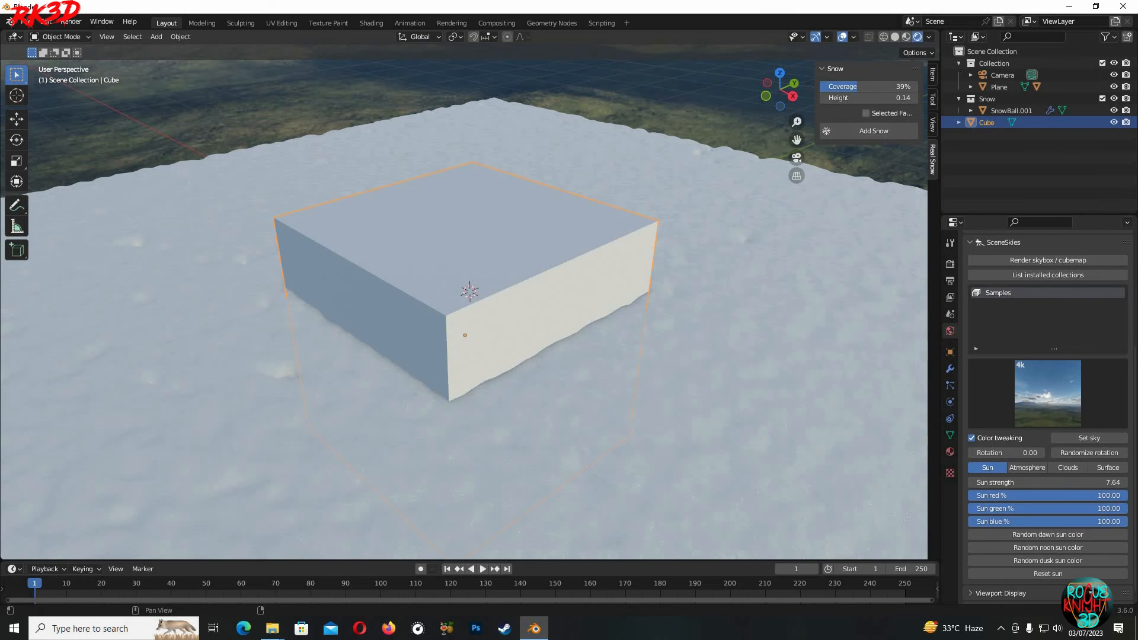
left_click(873, 130)
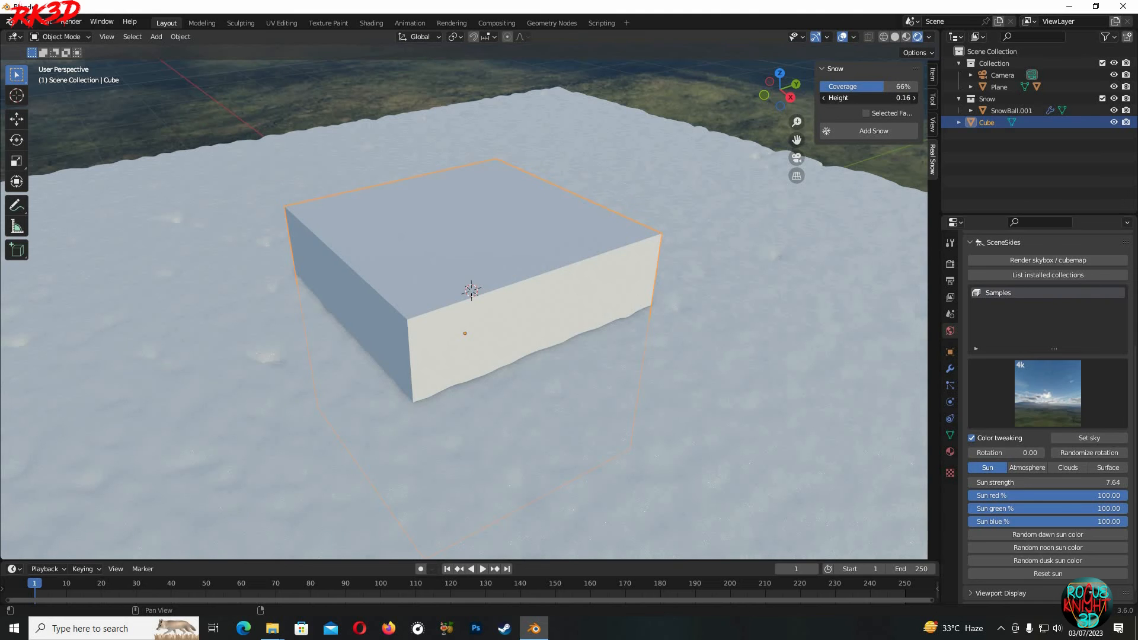
left_click(873, 130)
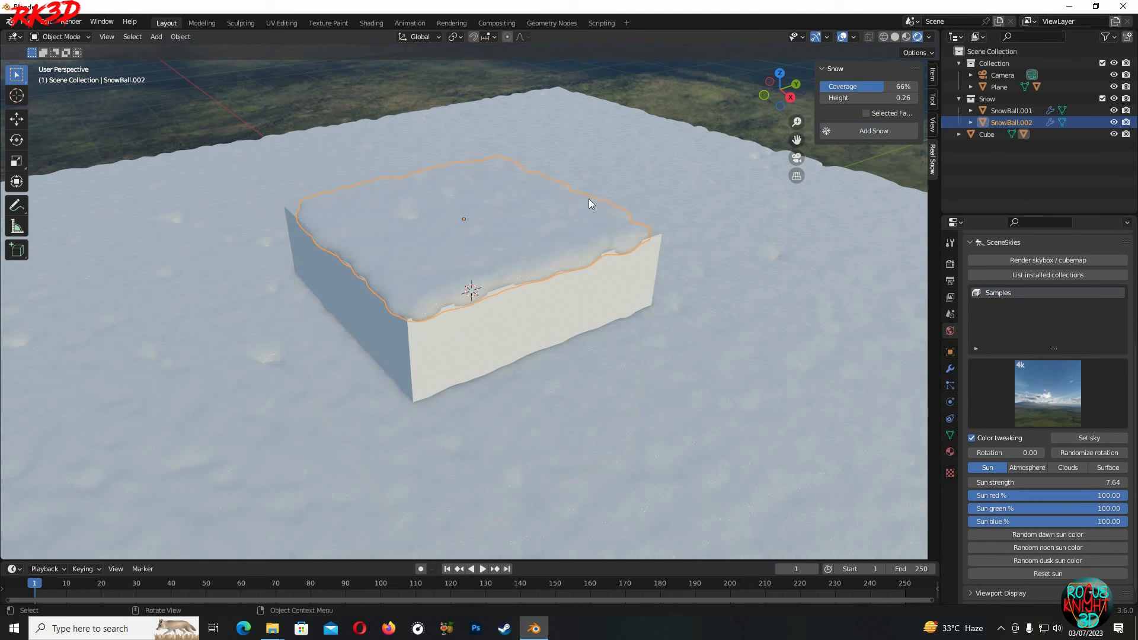